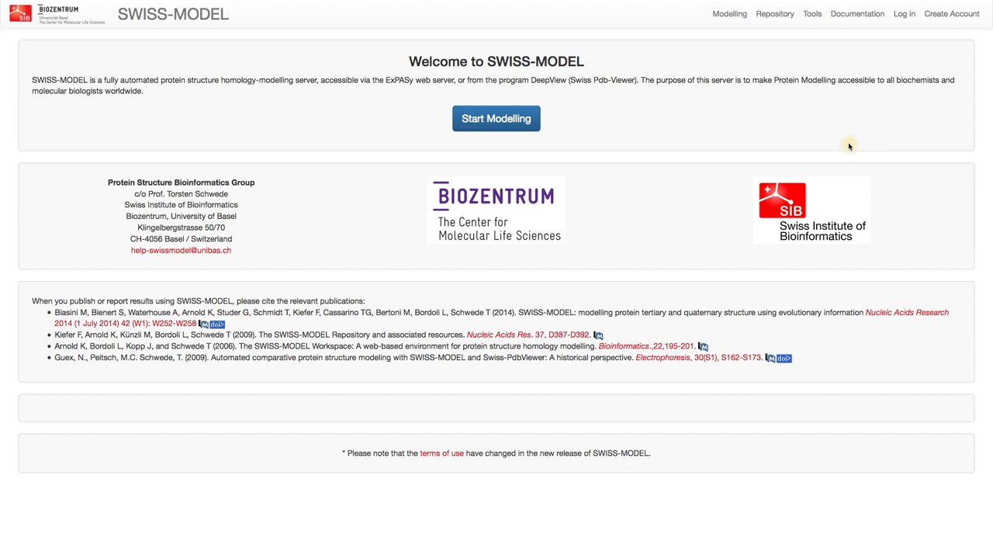
Navigate from the welcome page to the SWISS-MODEL Help page via the Documentation menu.
left_click(856, 12)
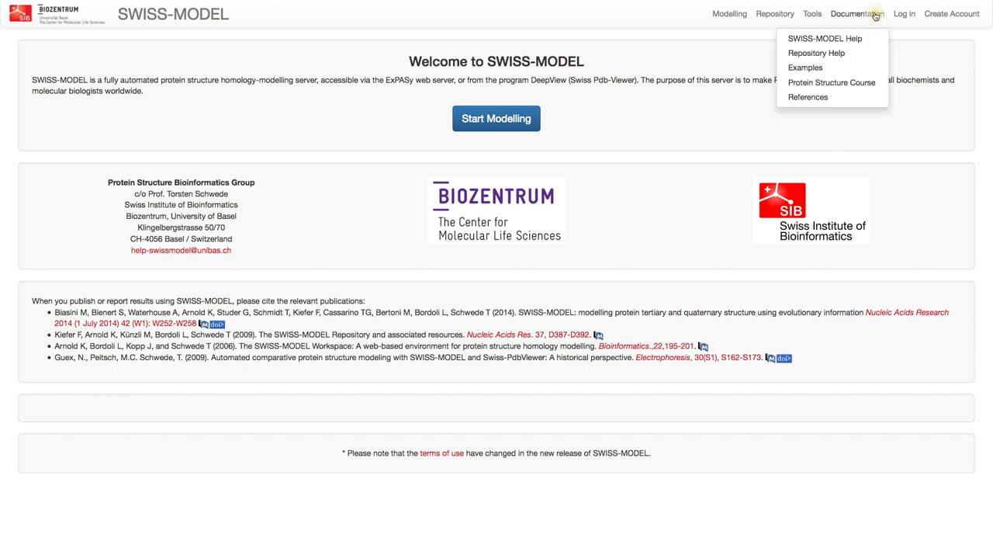
mouse_move(825, 37)
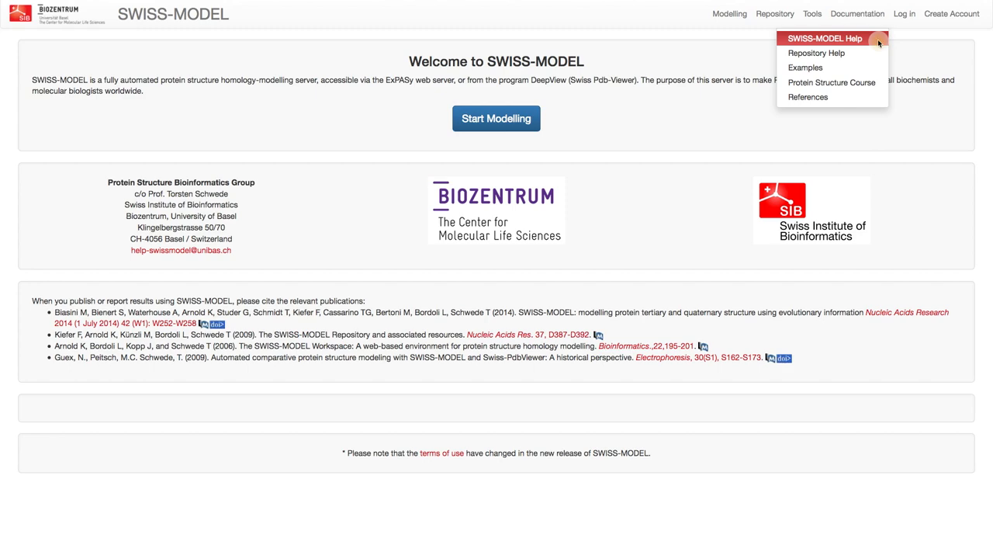
left_click(824, 37)
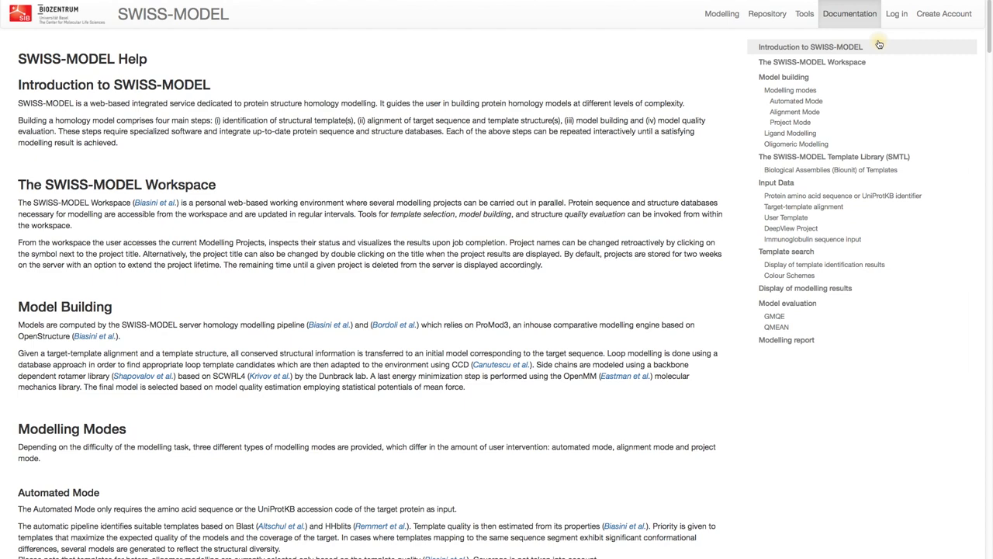
left_click(849, 12)
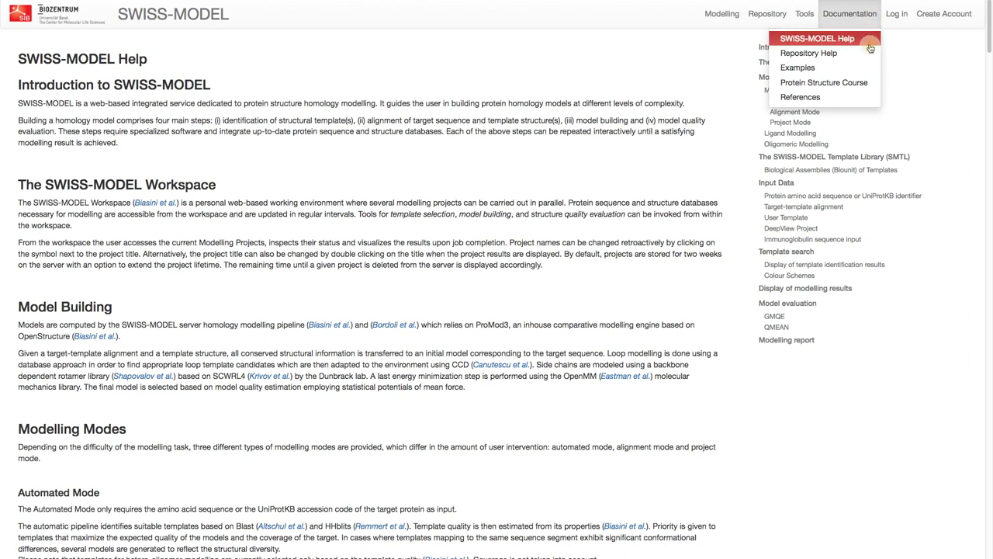
Navigate to the Usage examples page showing the Superoxide Dismutase homology modelling example.
left_click(798, 68)
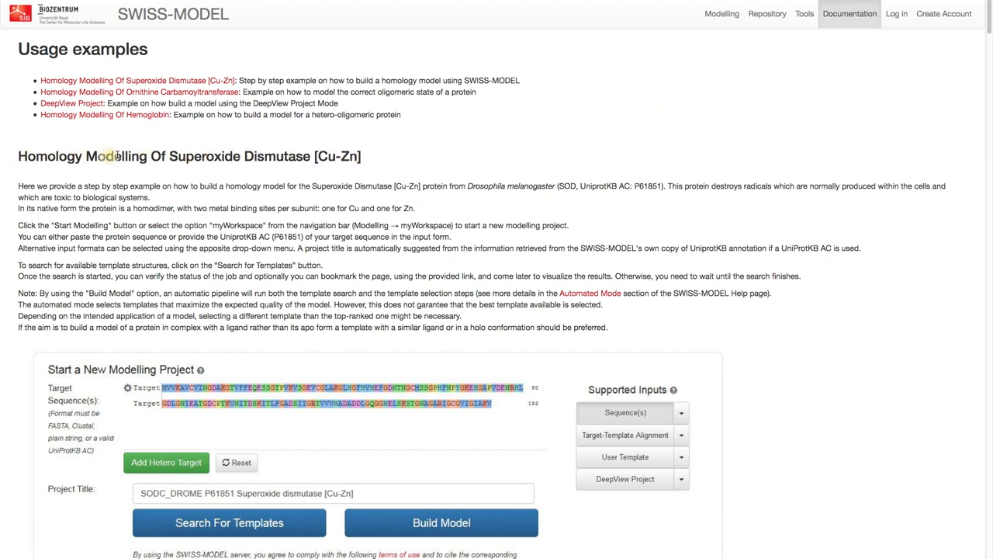
mouse_move(385, 155)
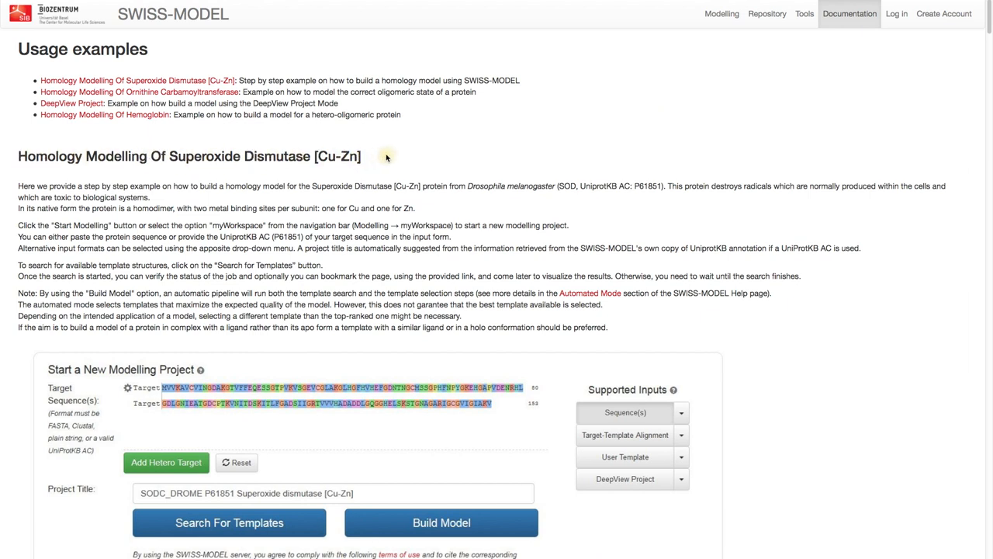
mouse_move(379, 154)
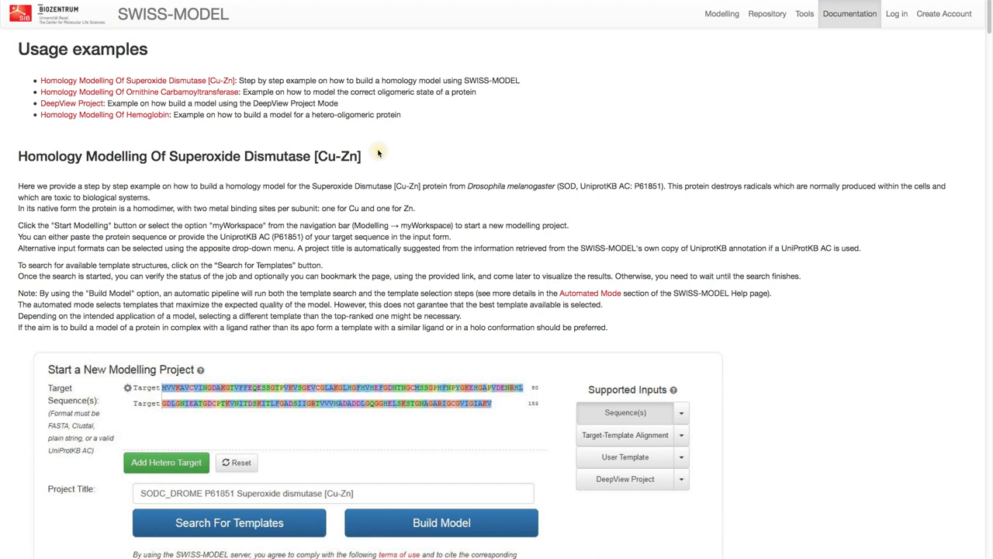